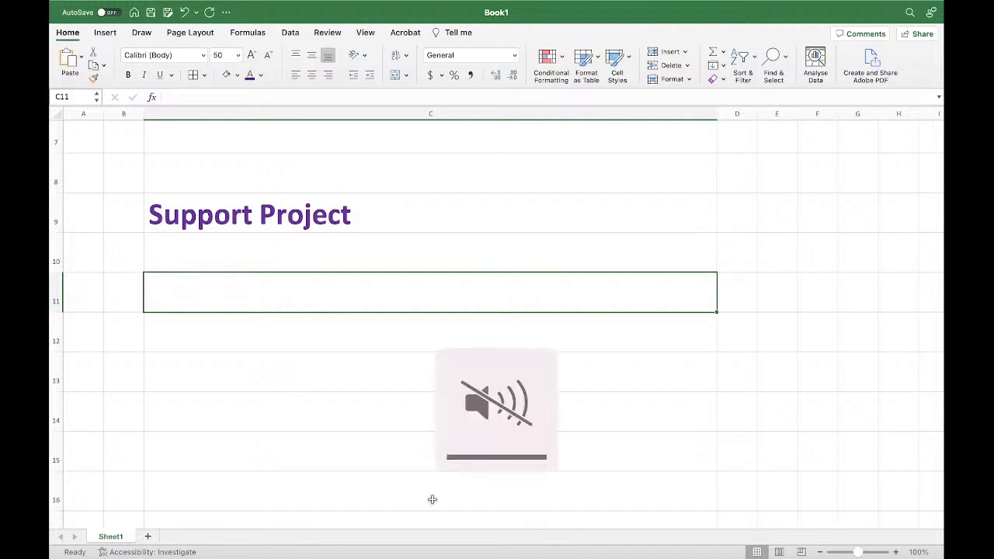
Step: Create Sheet2 and enter the headings 'PO Document types' and 'Material Types' in column C
{"action": "left_click", "coordinate": [146, 537]}
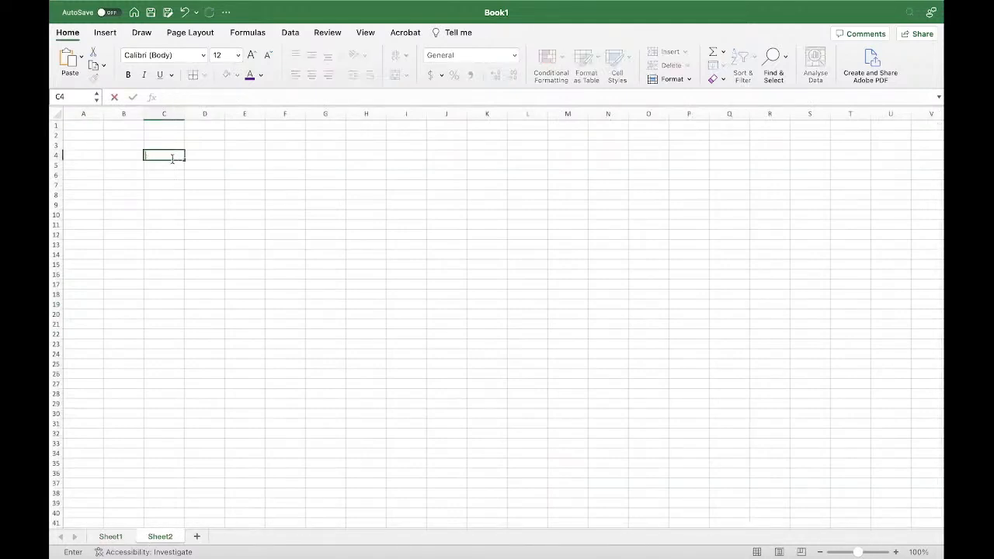
{"action": "type", "text": "PO Document types"}
{"action": "left_click", "coordinate": [163, 204]}
{"action": "type", "text": "Material Types"}
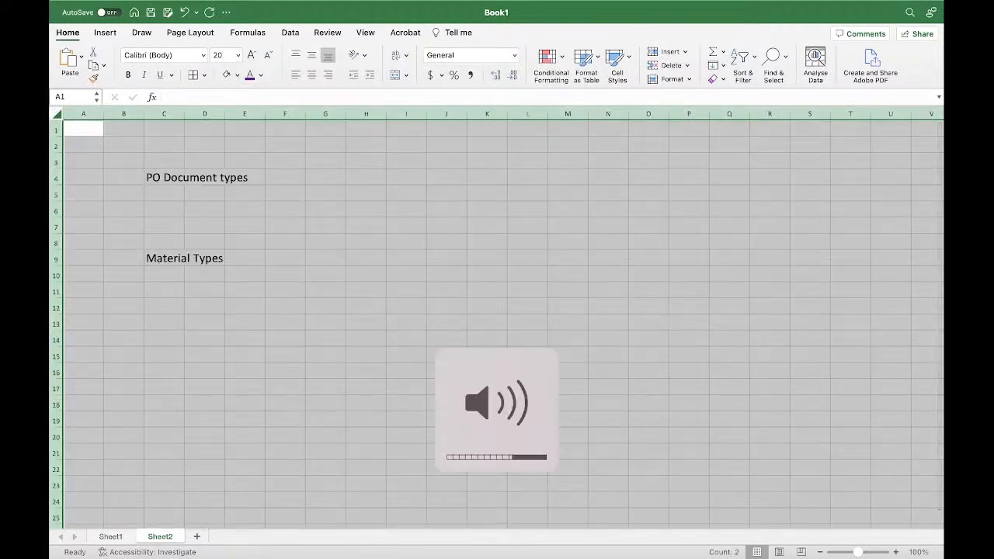
Step: Widen column C so the 'PO Document types' heading fits in its cell
{"action": "left_click", "coordinate": [164, 177]}
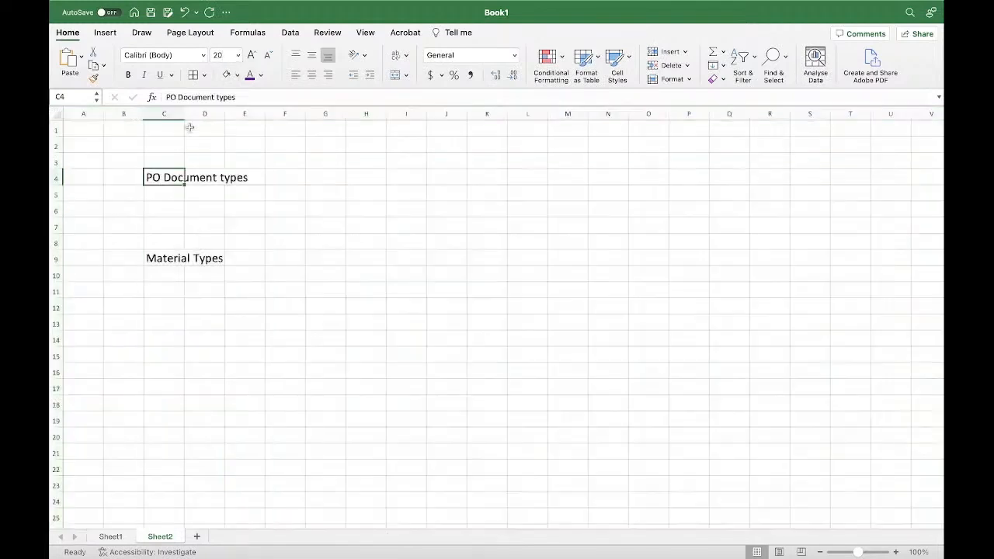
{"action": "left_click_drag", "start_coordinate": [186, 113], "coordinate": [201, 113]}
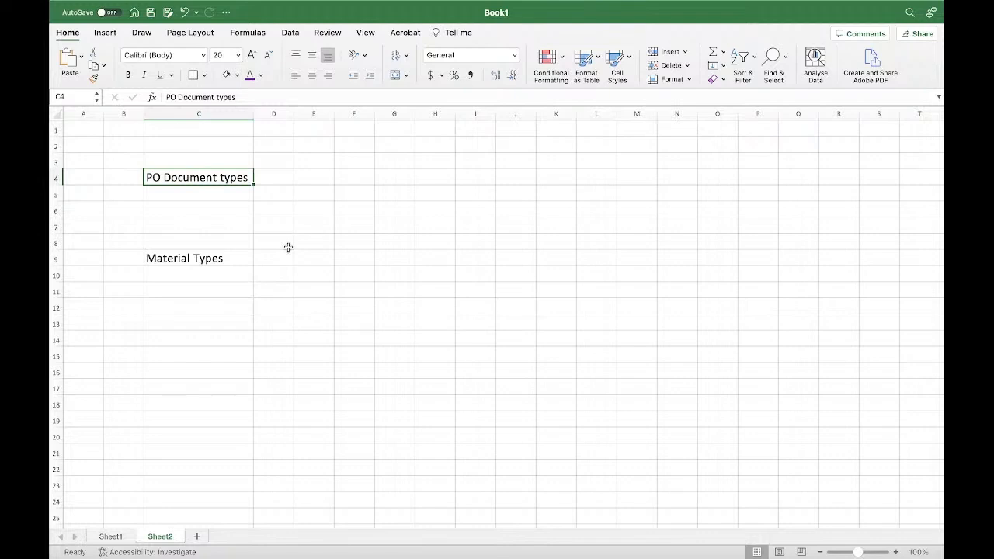
Step: Enter 'Custom Transactions' in C14 with 'ZXXXX' beside it in E14
{"action": "type", "text": "C"}
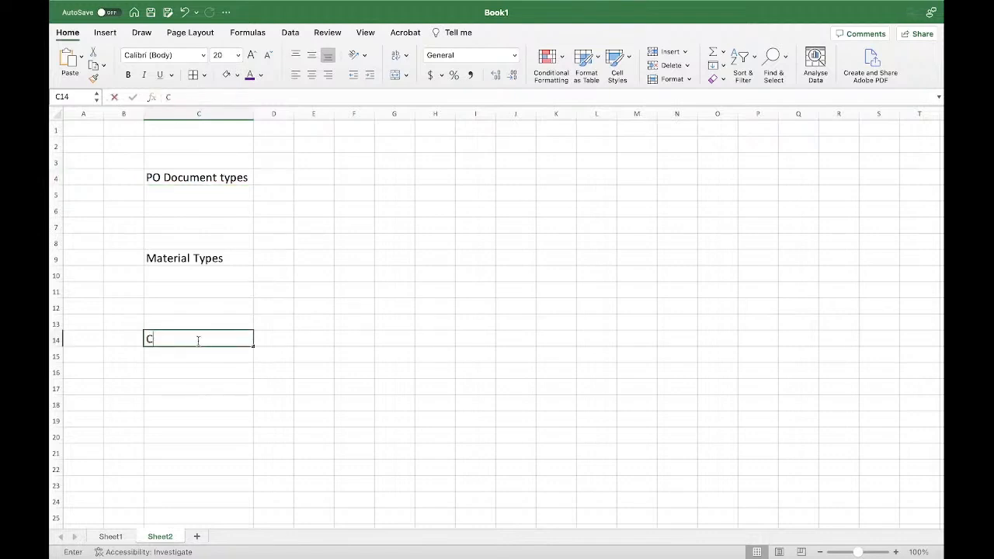
{"action": "type", "text": "ustom Transactions"}
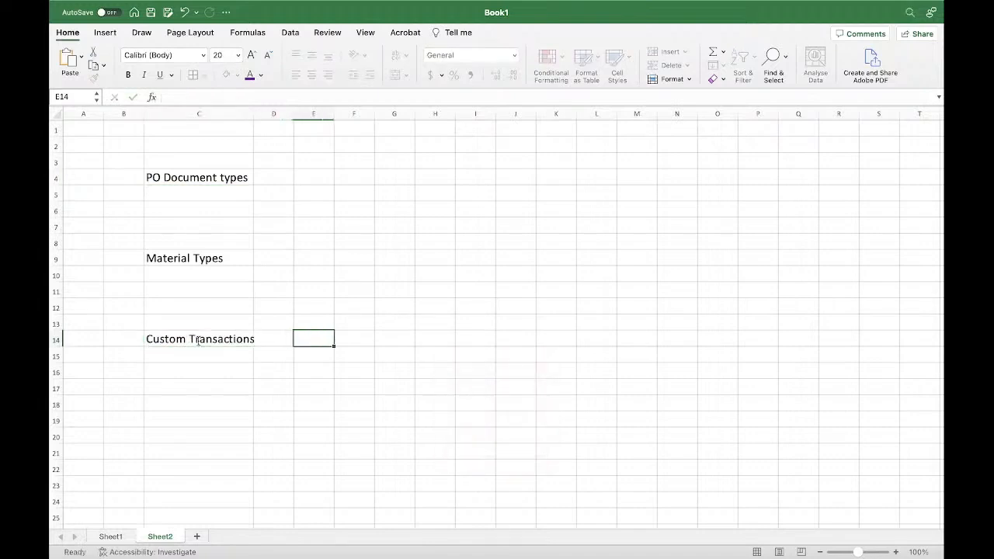
{"action": "type", "text": "ZX"}
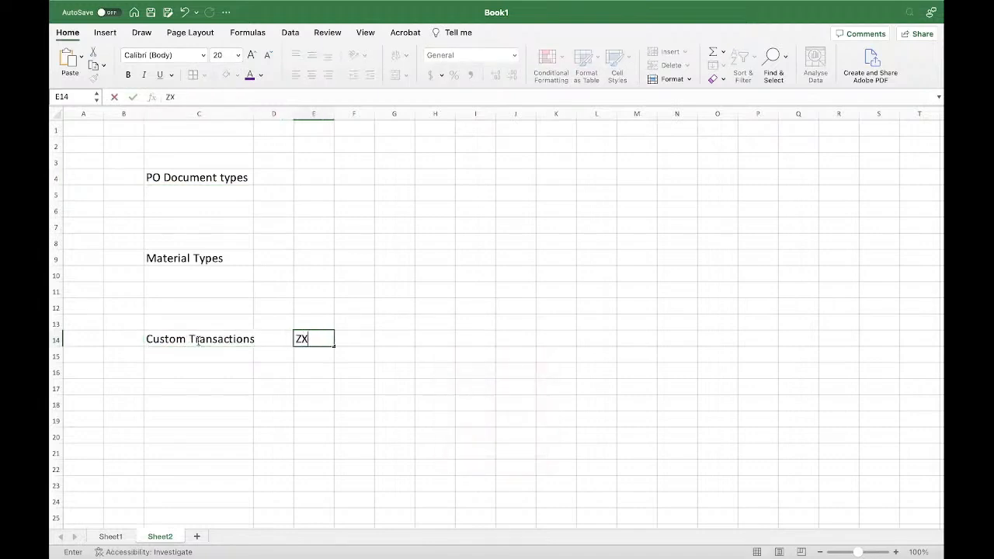
{"action": "type", "text": "XXX"}
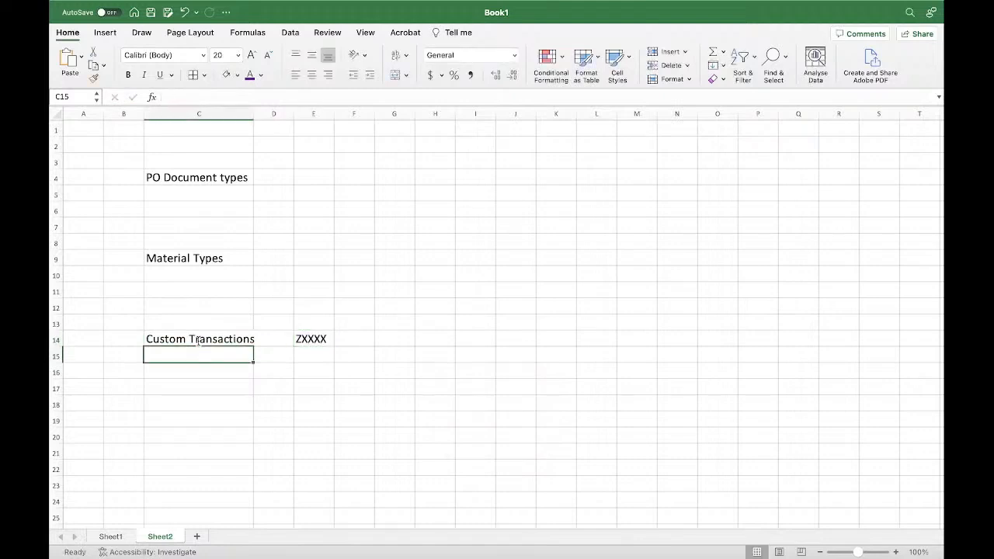
{"action": "mouse_move", "coordinate": [141, 488]}
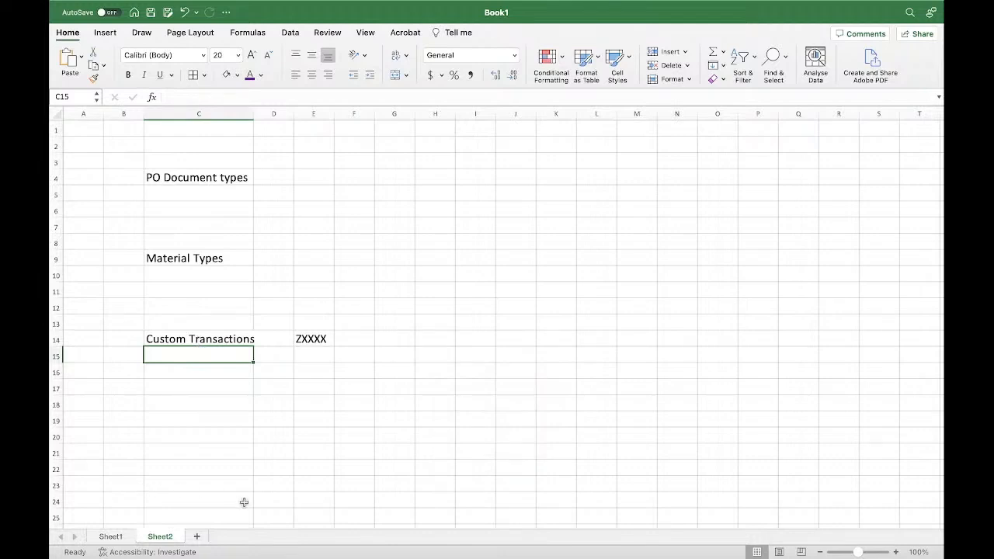
{"action": "mouse_move", "coordinate": [230, 503]}
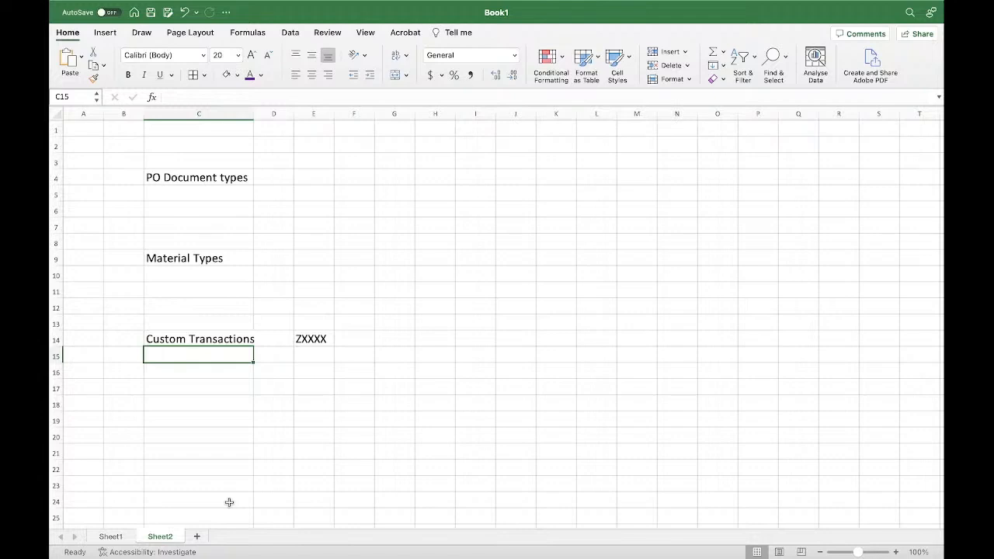
{"action": "mouse_move", "coordinate": [391, 475]}
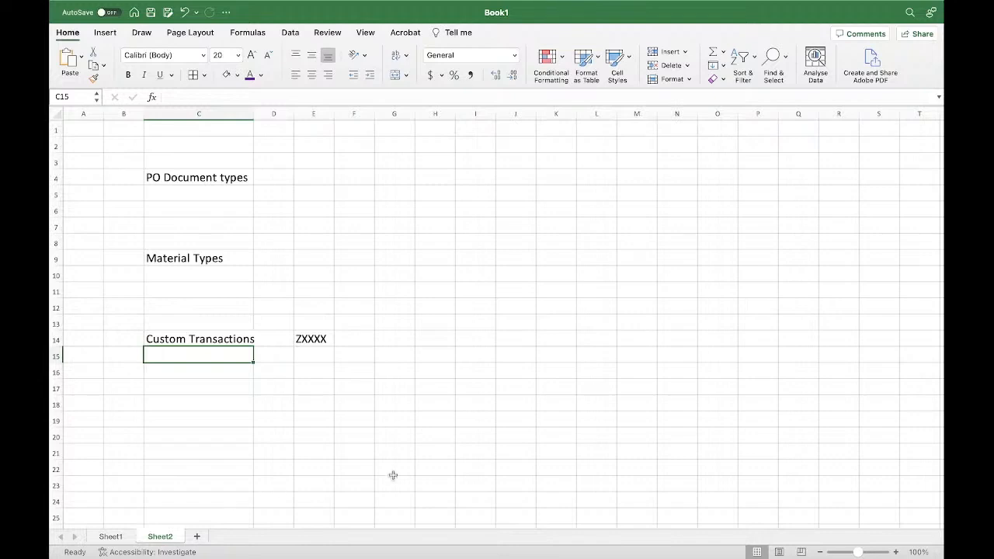
{"action": "mouse_move", "coordinate": [488, 441]}
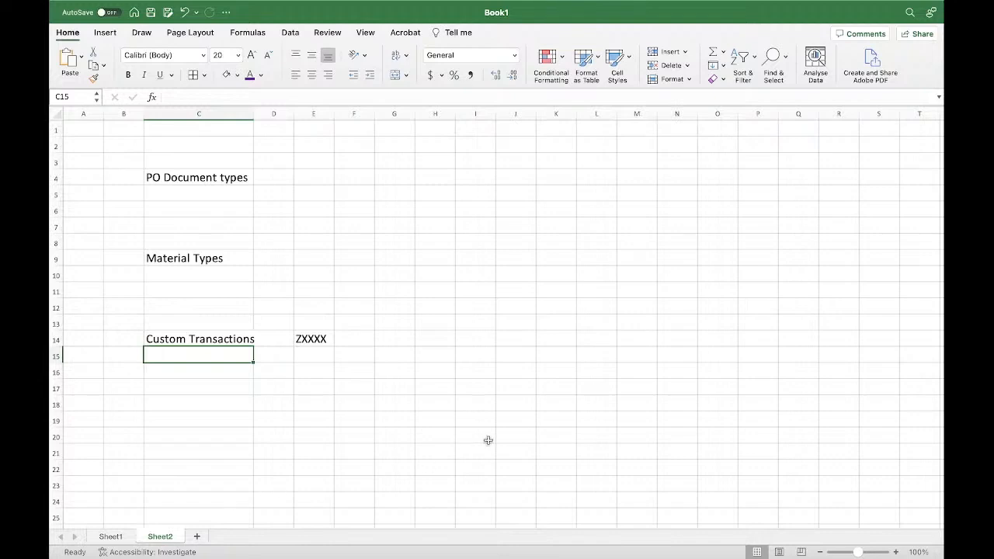